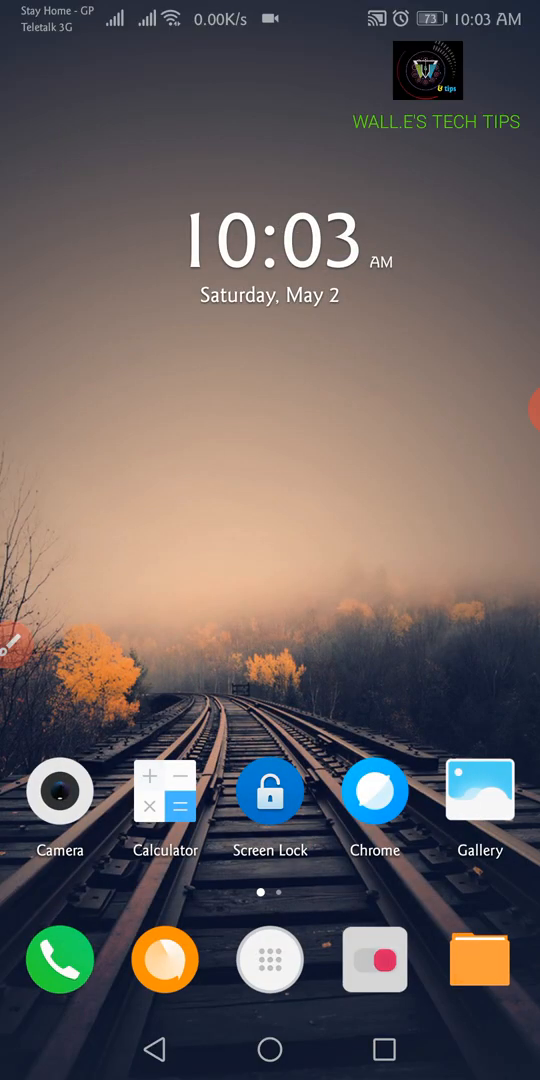
# Step: Launch Huawei Files and show the Internal storage folder list (Android, DCIM, Download)
pyautogui.click(480, 960)
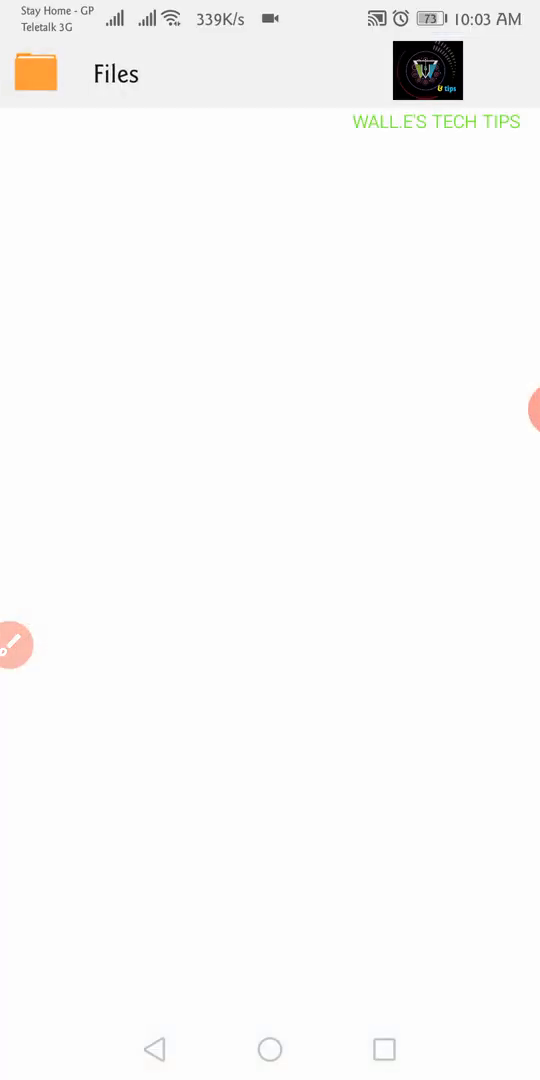
pyautogui.click(268, 976)
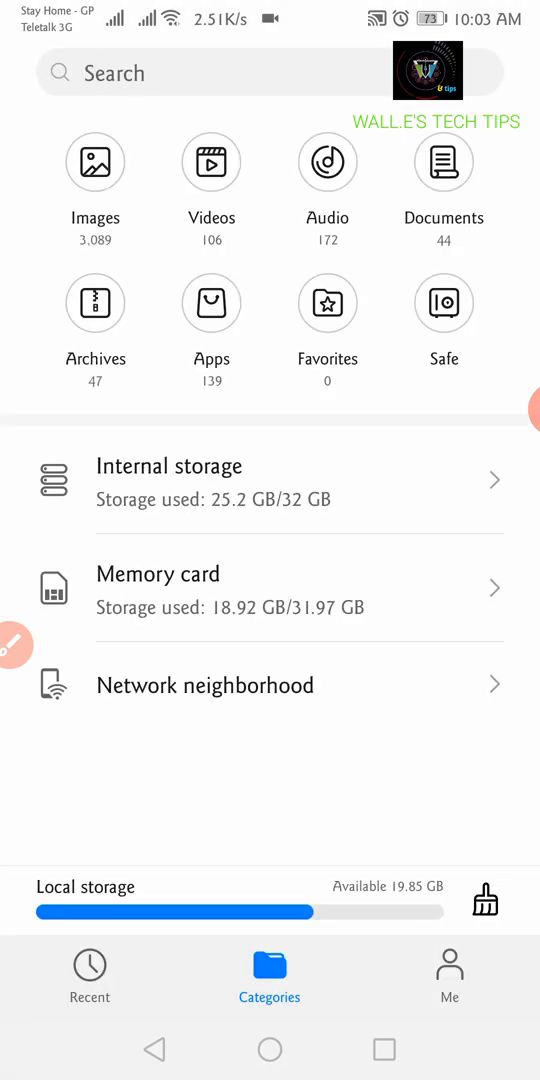
pyautogui.click(168, 466)
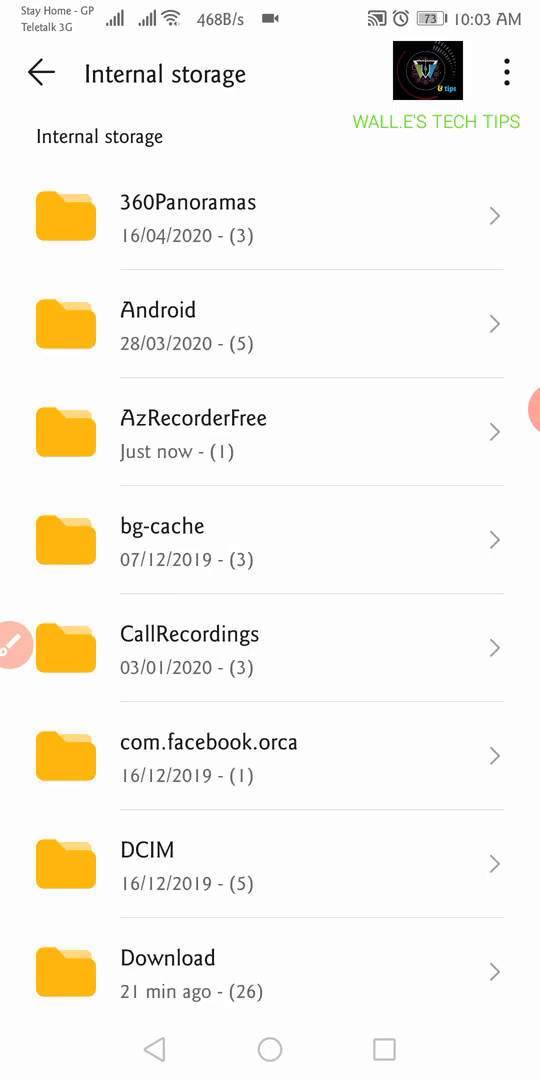
# Step: Attempt moving the video to Memory card; dismiss the 'Cannot find target path' error with STOP
pyautogui.scroll(-3)
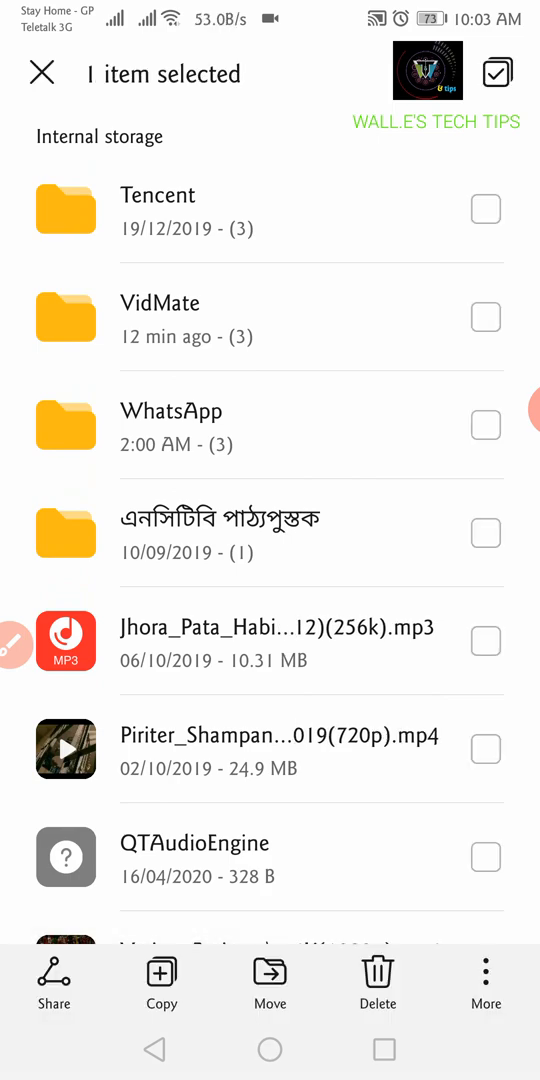
pyautogui.scroll(3)
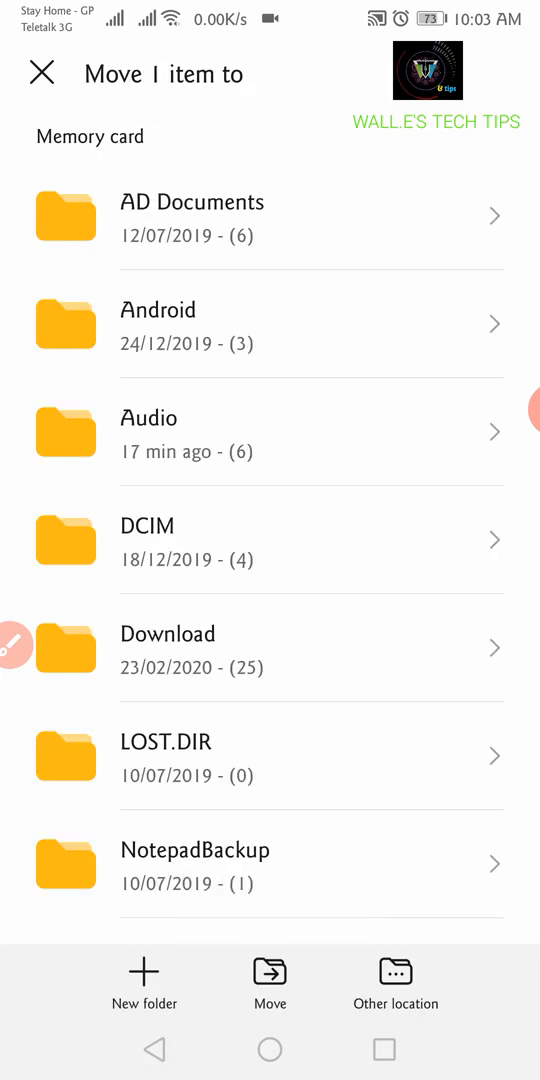
pyautogui.click(270, 986)
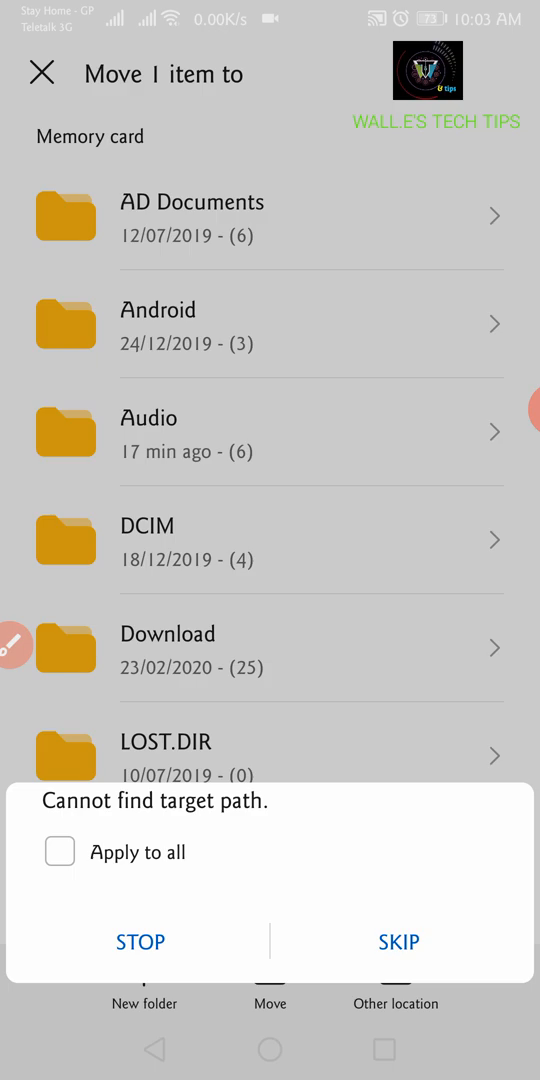
pyautogui.click(398, 940)
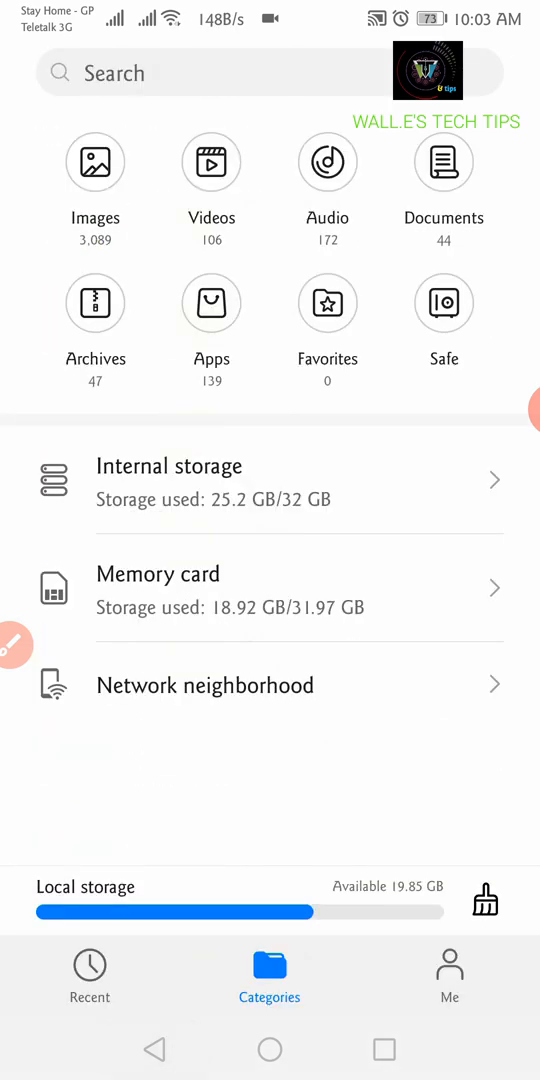
# Step: From the home screen's Google folder, search Play Store for 'files' and reach Files by Google
pyautogui.click(170, 466)
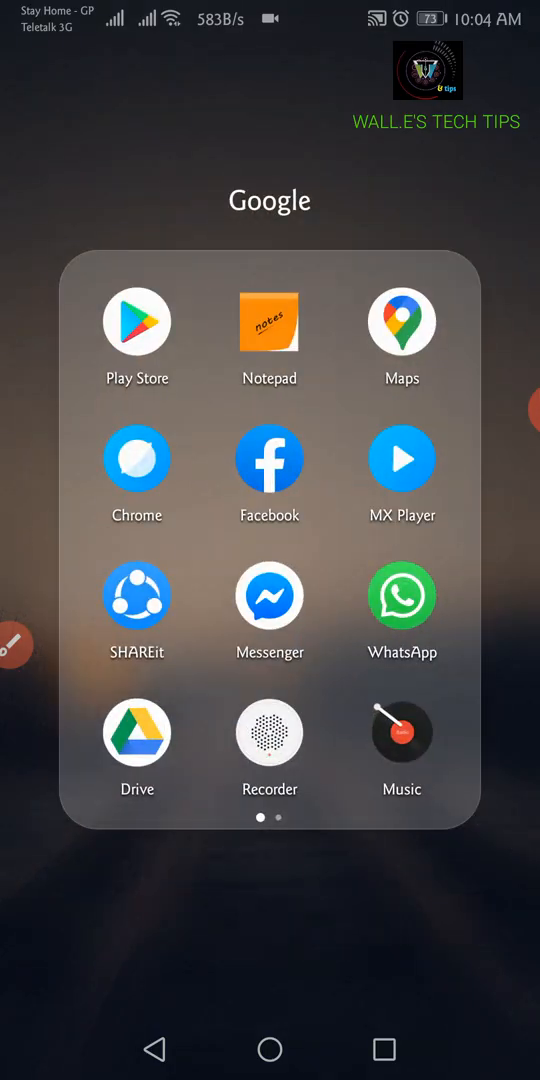
pyautogui.click(136, 320)
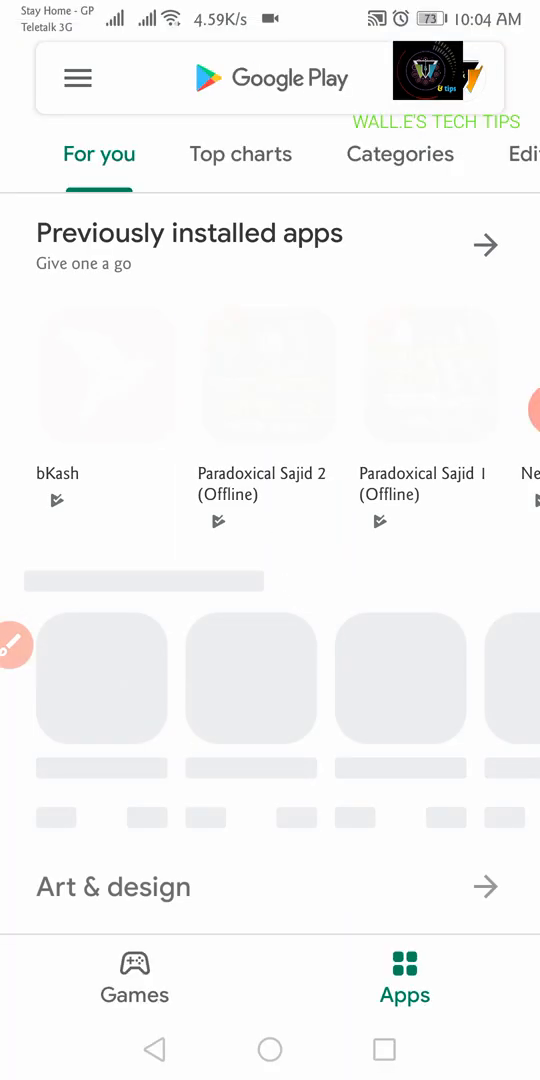
pyautogui.click(270, 78)
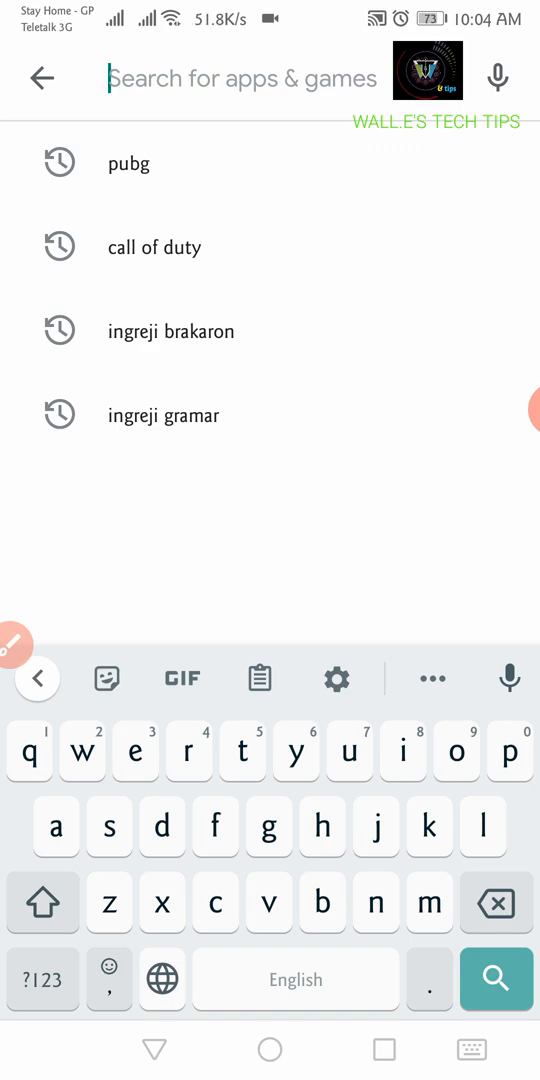
pyautogui.write('google')
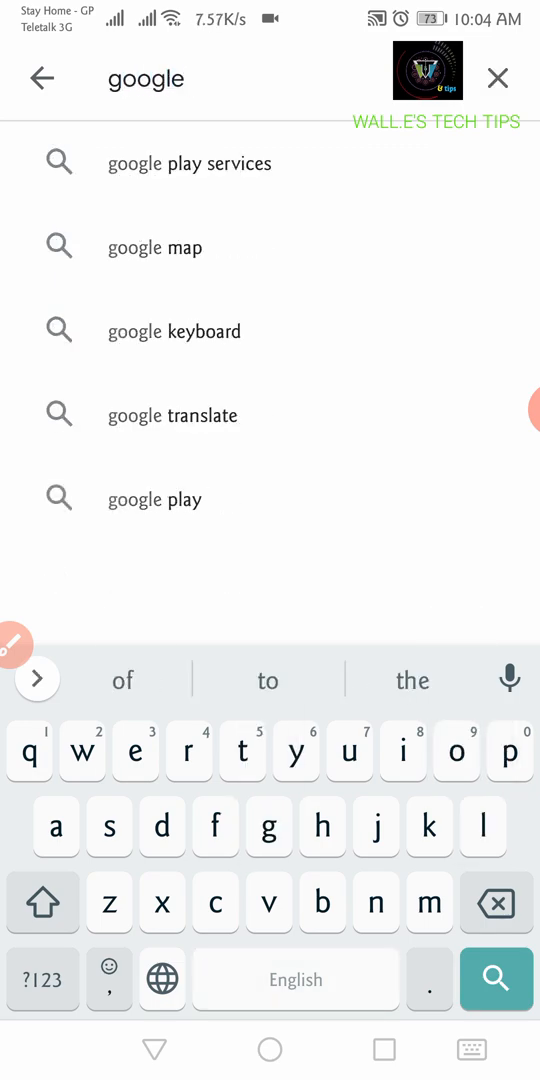
pyautogui.write('fil')
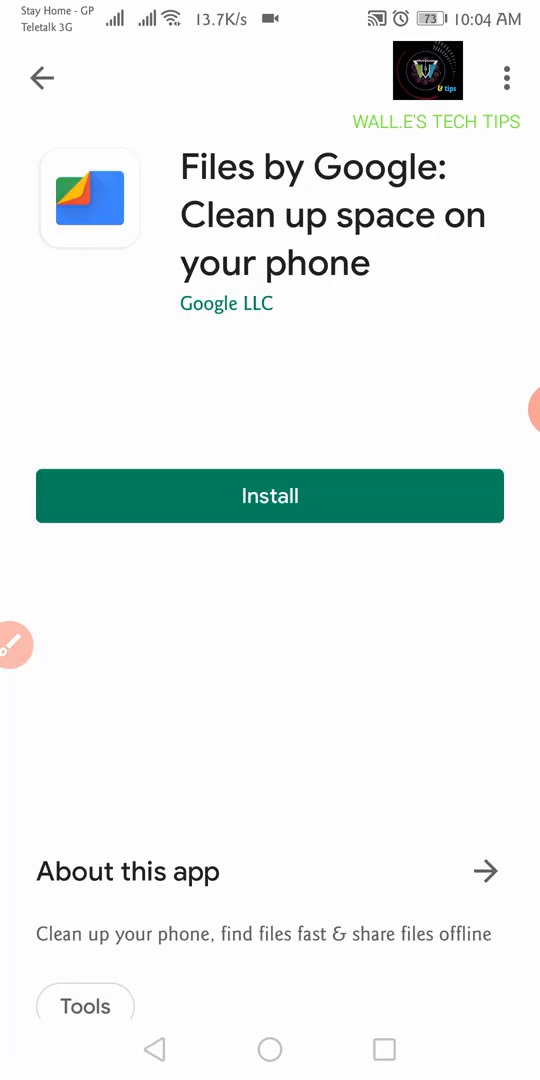
# Step: Install Files by Google and launch it once installation finishes
pyautogui.click(270, 496)
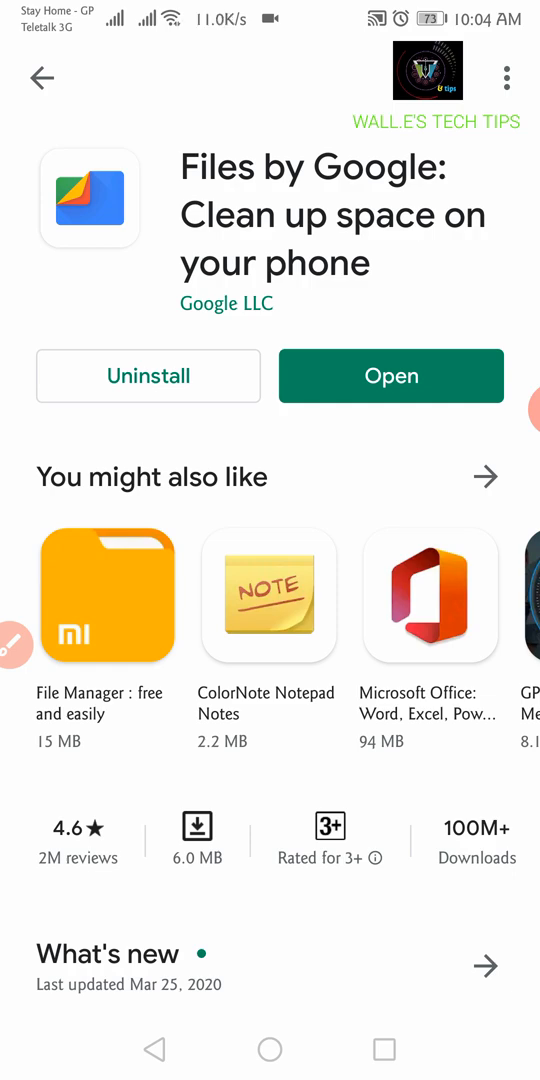
pyautogui.click(392, 376)
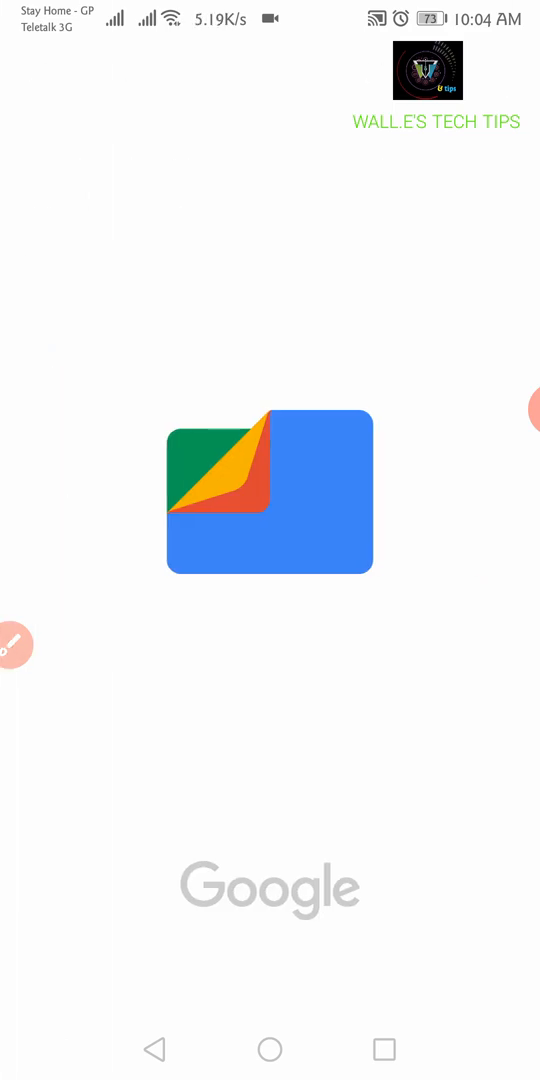
# Step: Continue through setup and allow Files by Google access to device storage
pyautogui.click(270, 492)
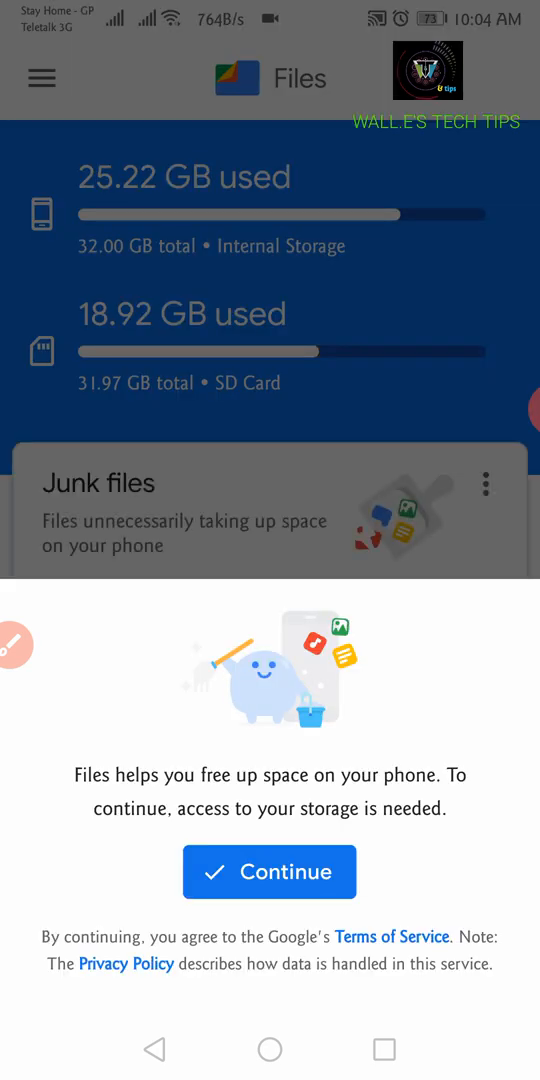
pyautogui.click(268, 872)
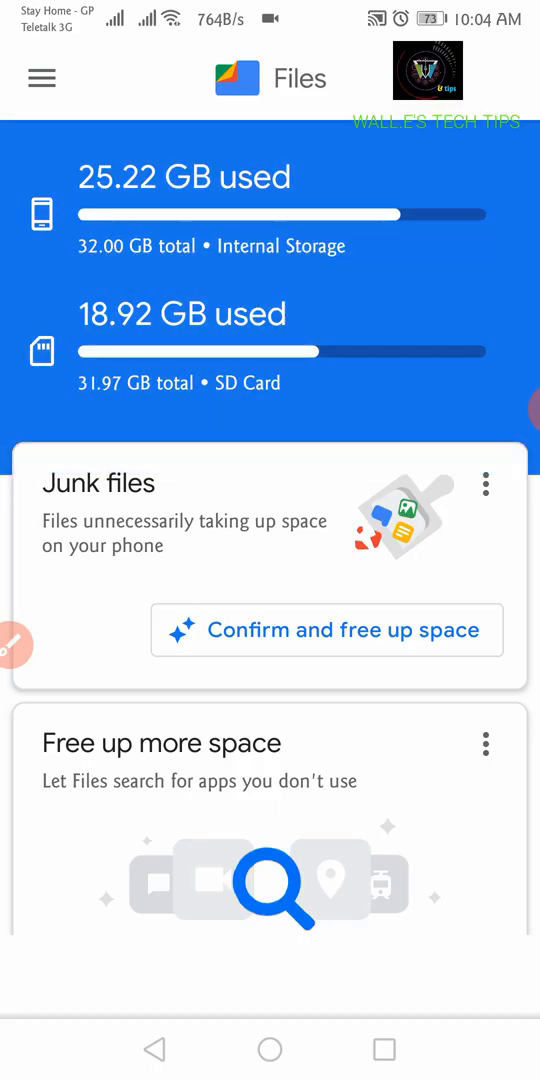
pyautogui.click(328, 630)
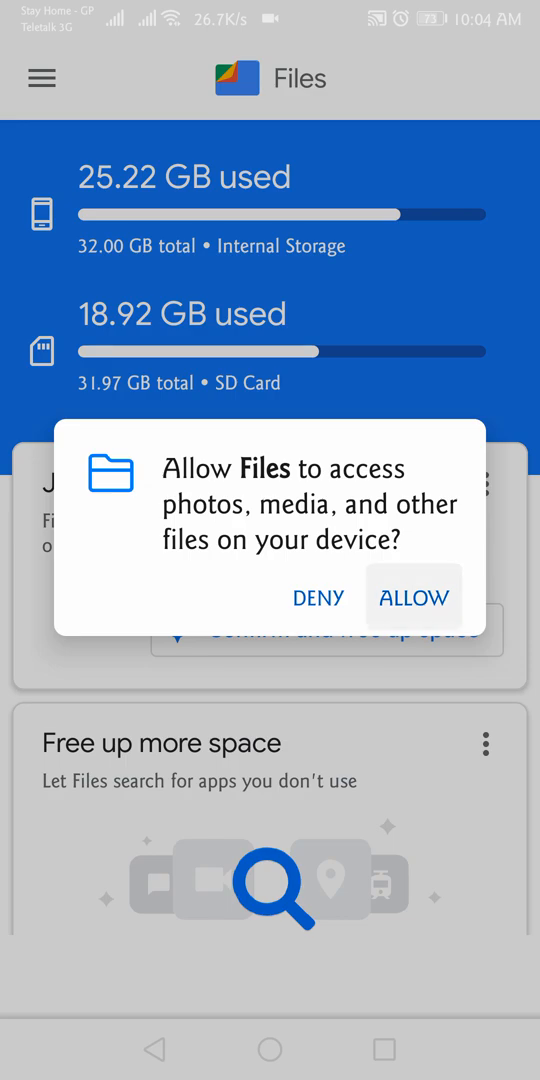
pyautogui.click(414, 596)
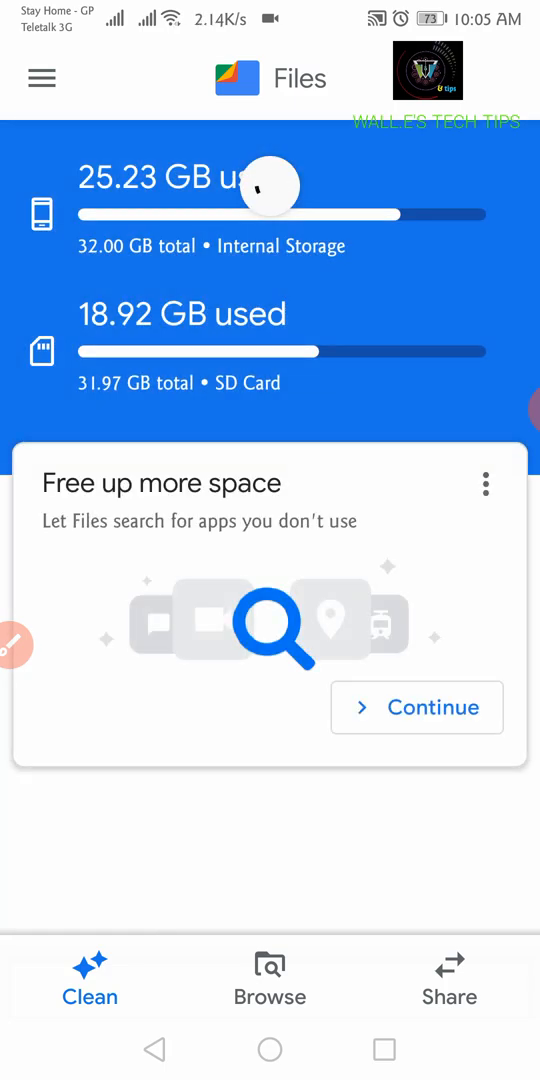
# Step: Hide the Junk files suggestion card and switch to the Browse view of file categories
pyautogui.click(416, 708)
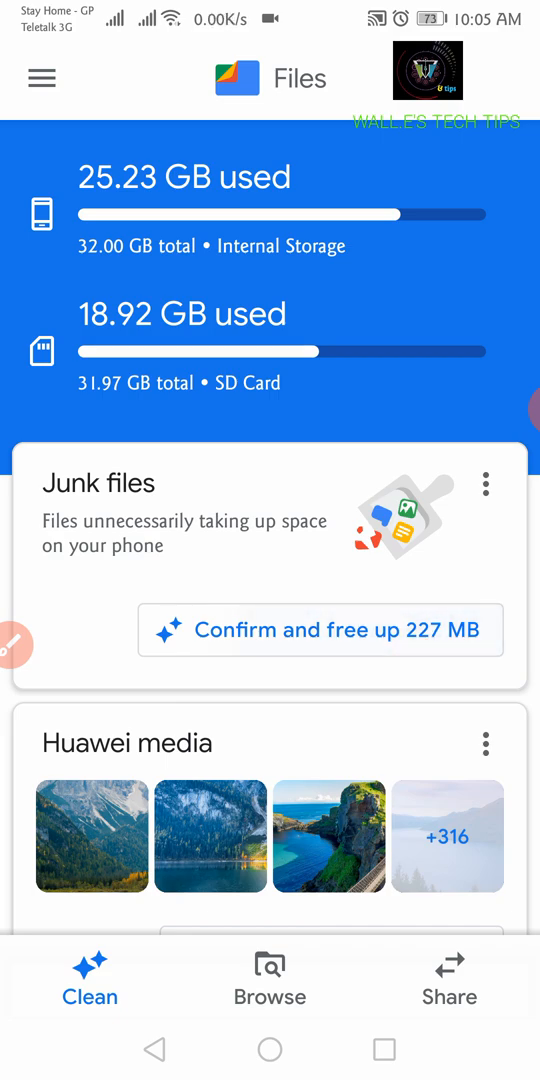
pyautogui.click(488, 484)
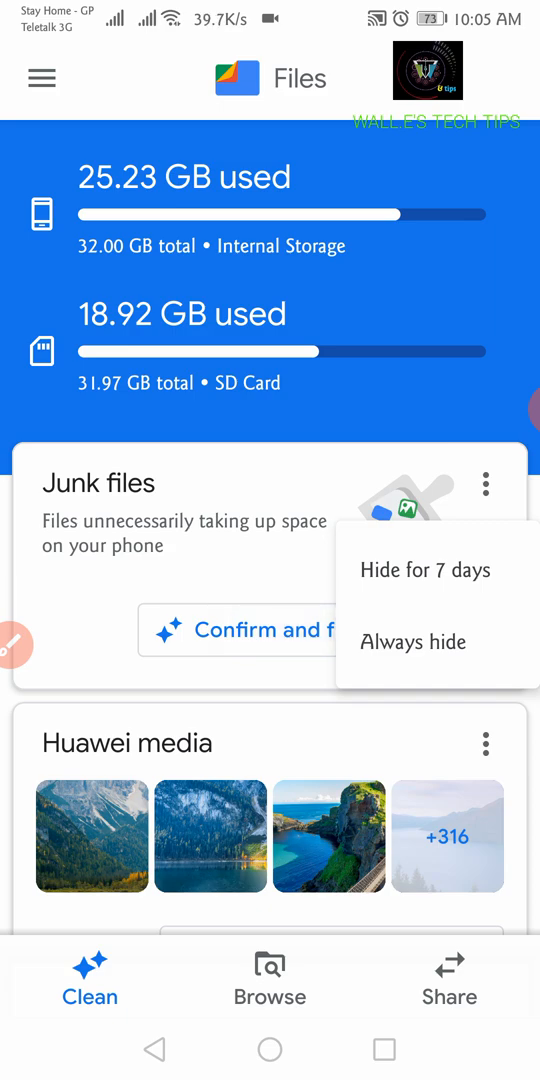
pyautogui.click(422, 568)
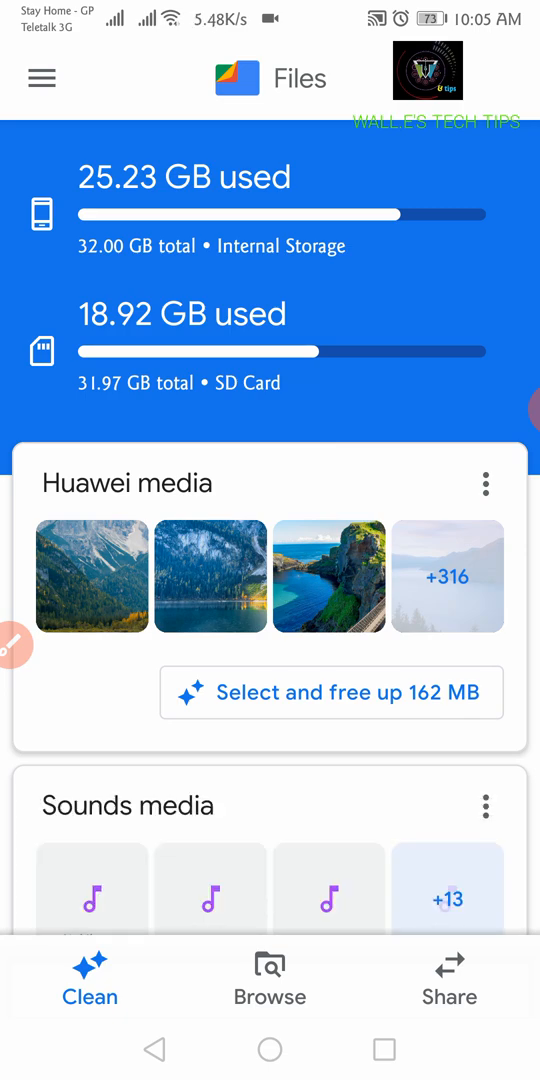
pyautogui.click(268, 986)
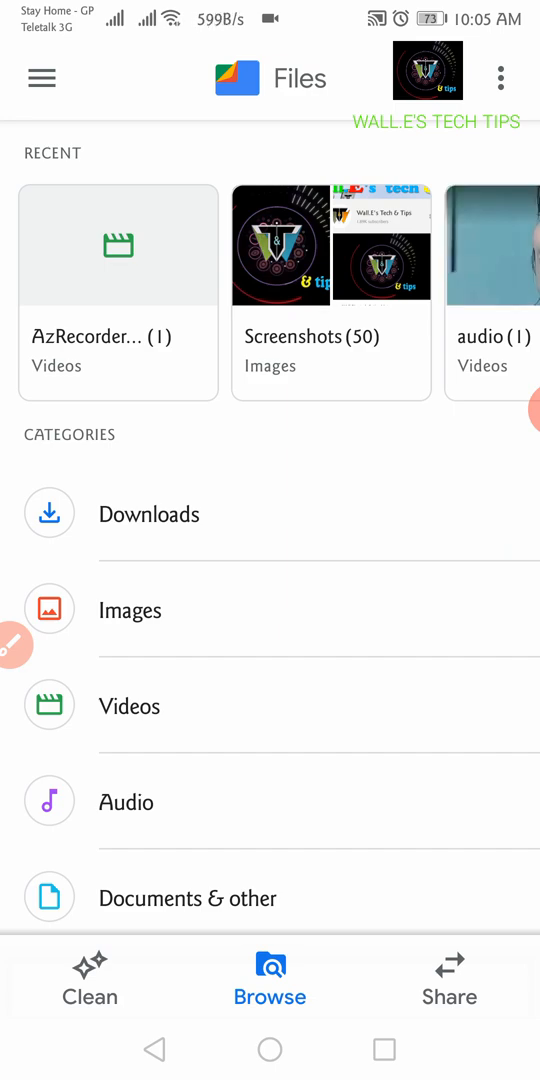
# Step: Reach Internal storage under Storage devices and list its folders and media files
pyautogui.scroll(-3)
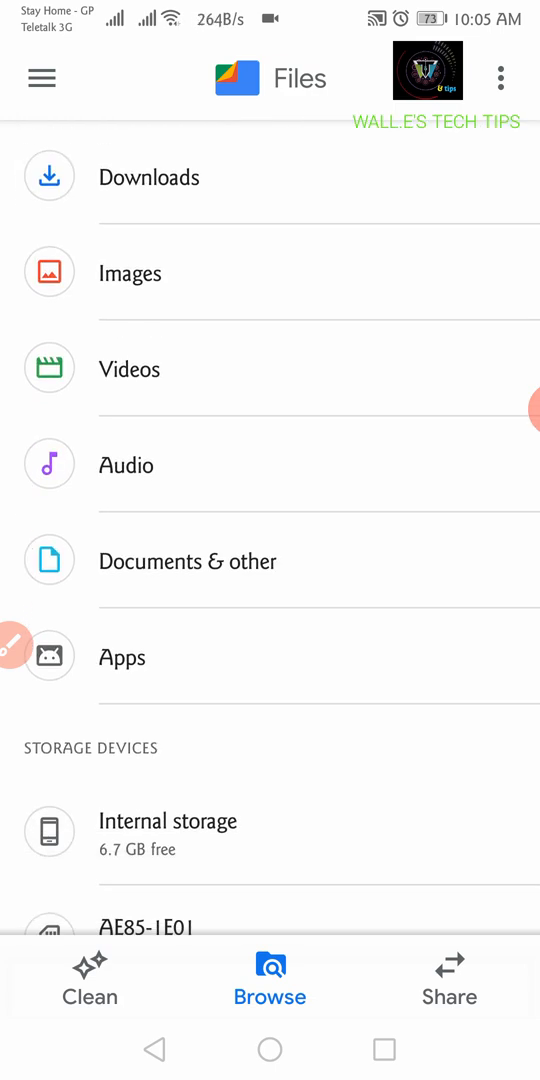
pyautogui.scroll(-3)
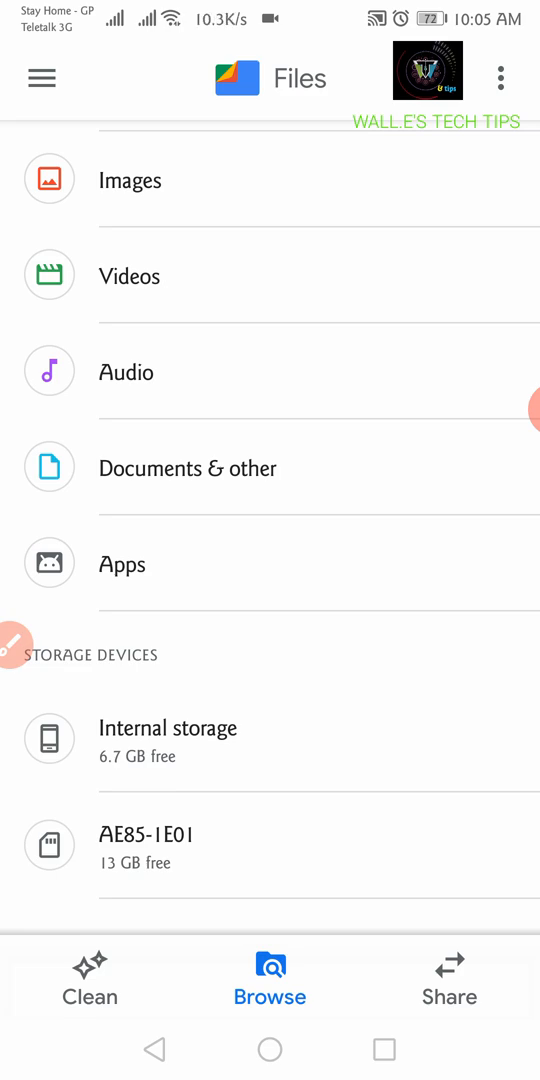
pyautogui.click(168, 728)
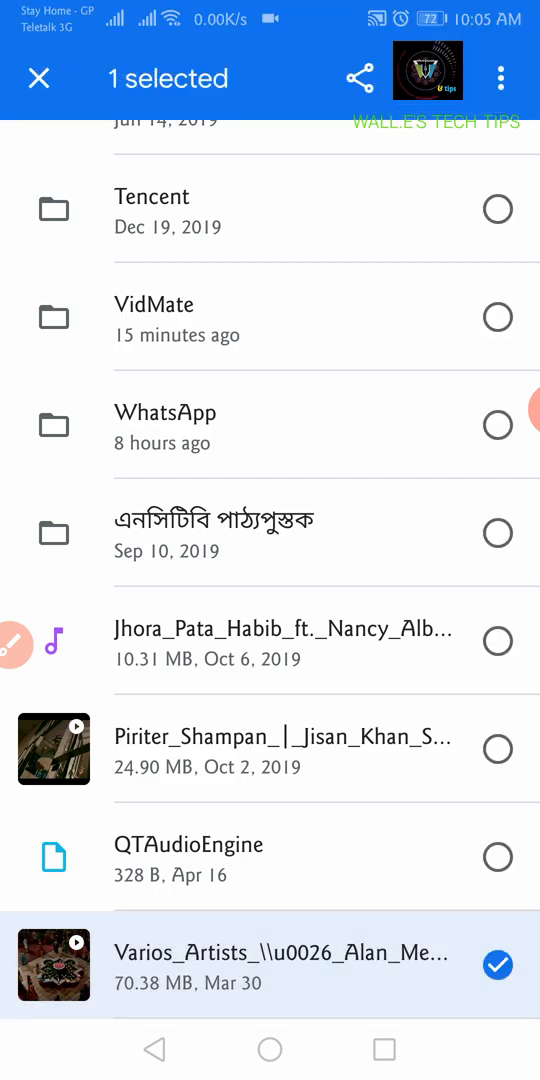
# Step: Move the selected 70.38 MB video to the SD card, allowing memory card access
pyautogui.click(508, 80)
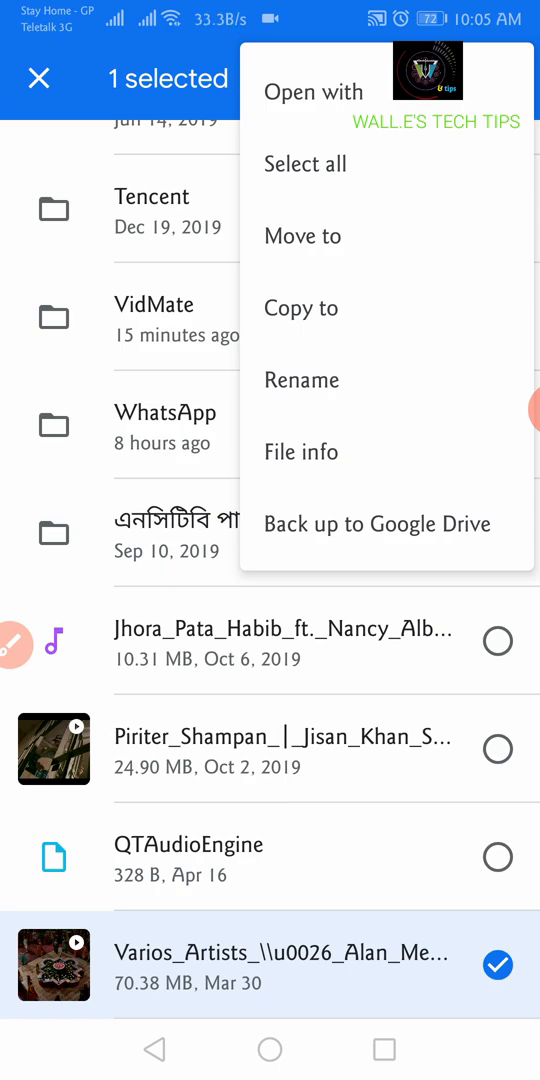
pyautogui.click(304, 236)
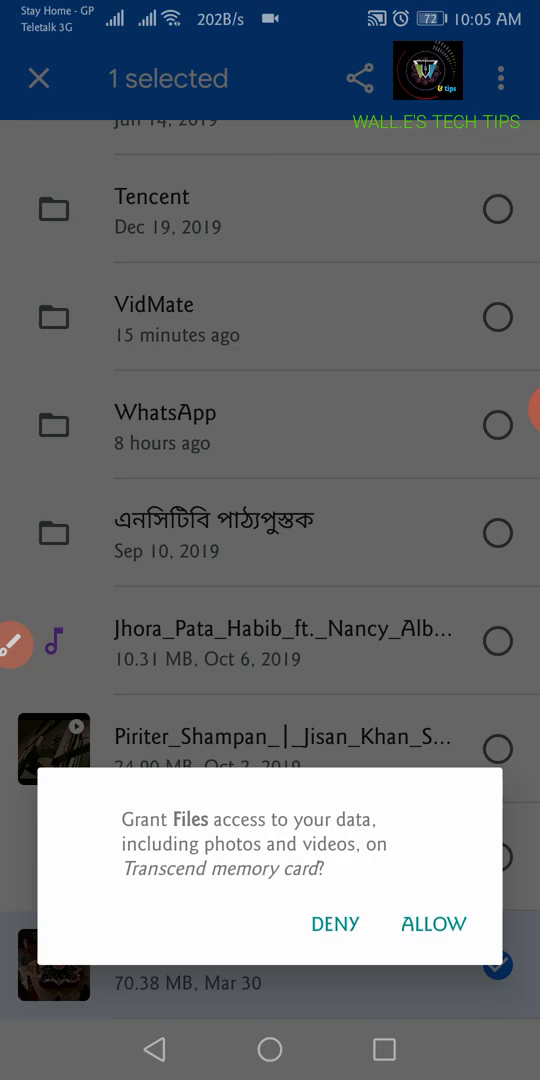
pyautogui.click(432, 924)
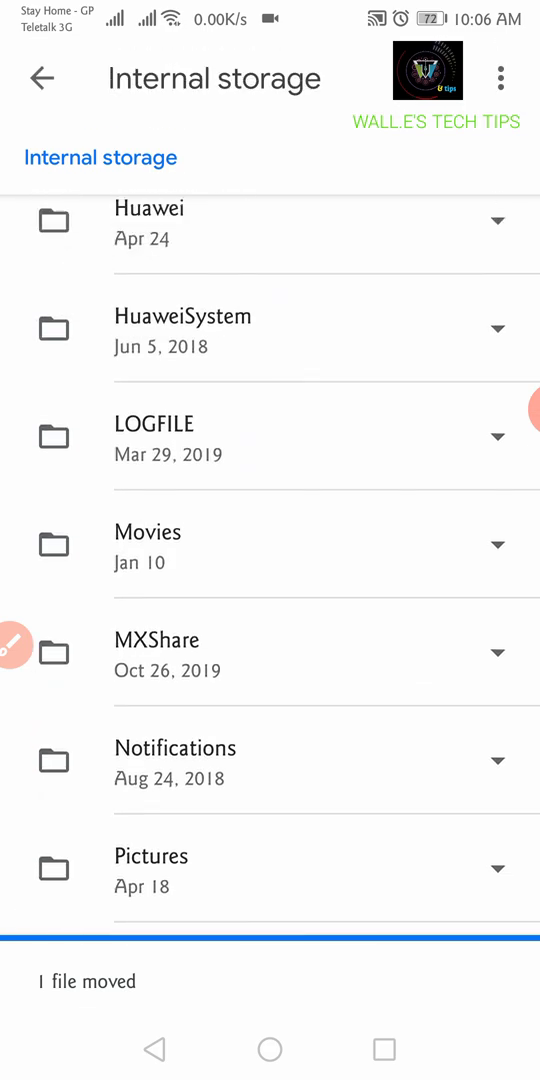
pyautogui.scroll(-3)
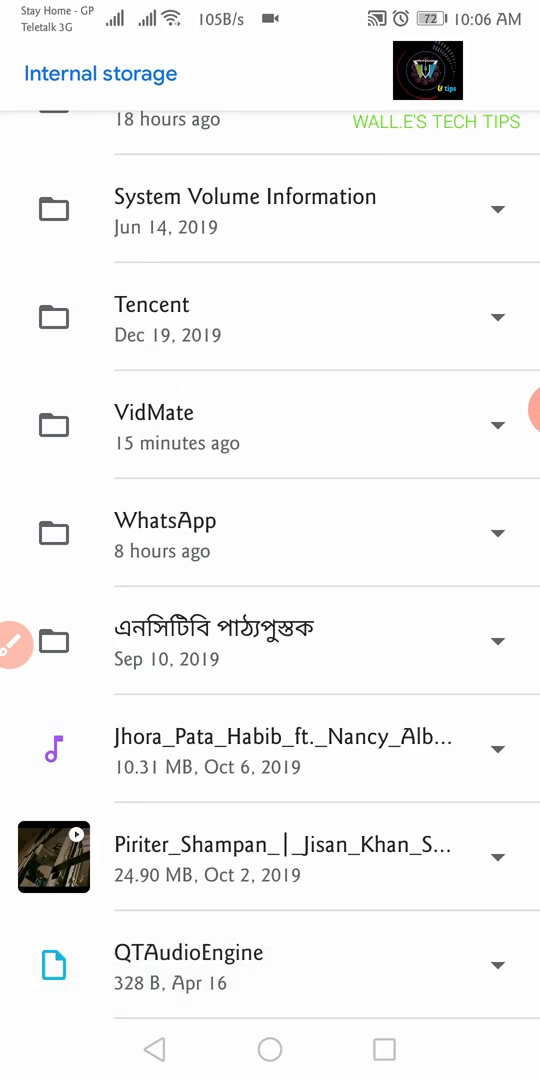